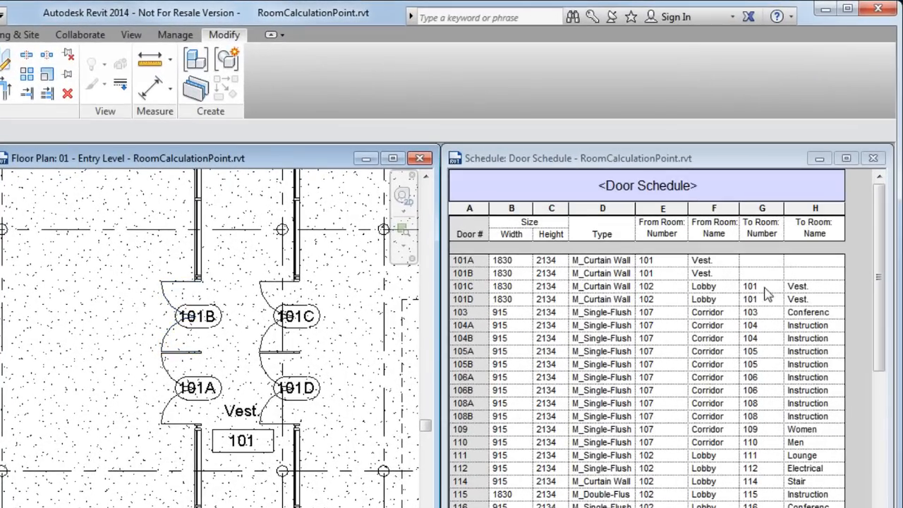
{"action": "mouse_move", "coordinate": [776, 289]}
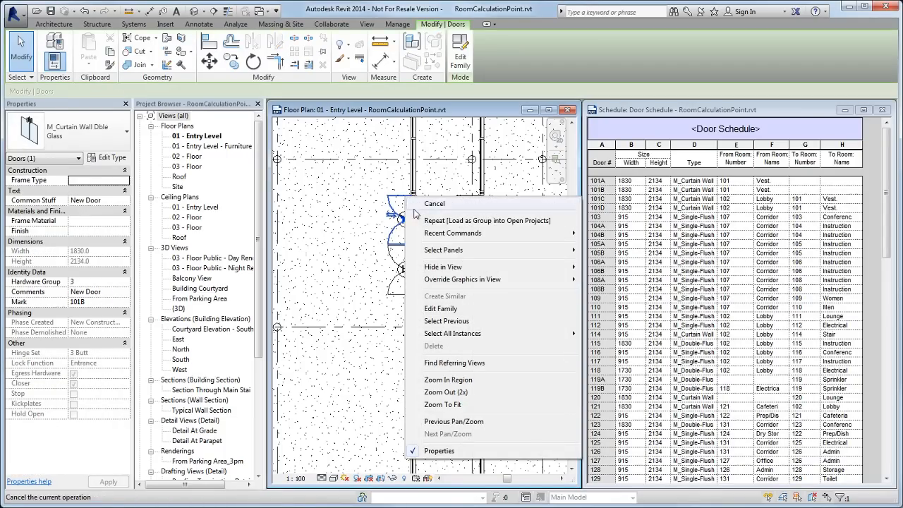
Open the M_Curtain Wall Dble Glass door family in the Family Editor via Edit Family.
{"action": "left_click", "coordinate": [440, 307]}
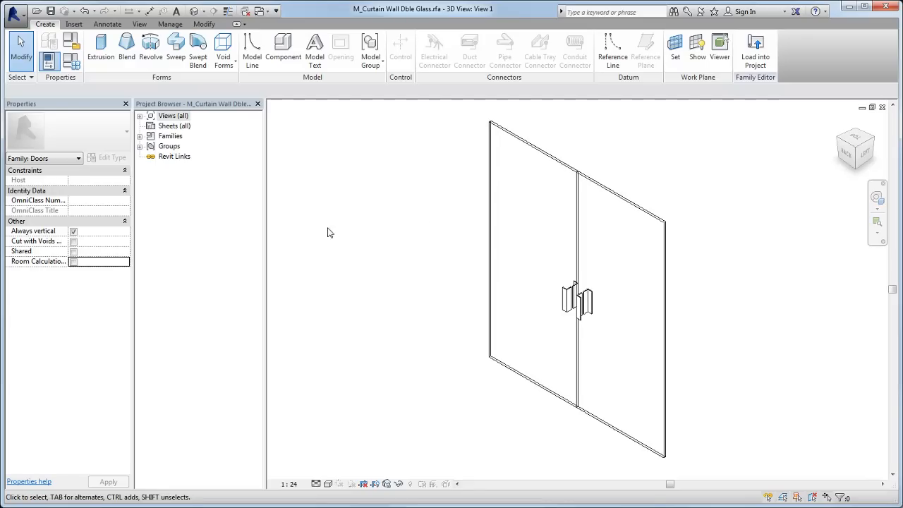
Enable Room Calculation Point in the door family's properties and select the point in 3D.
{"action": "left_click", "coordinate": [73, 261]}
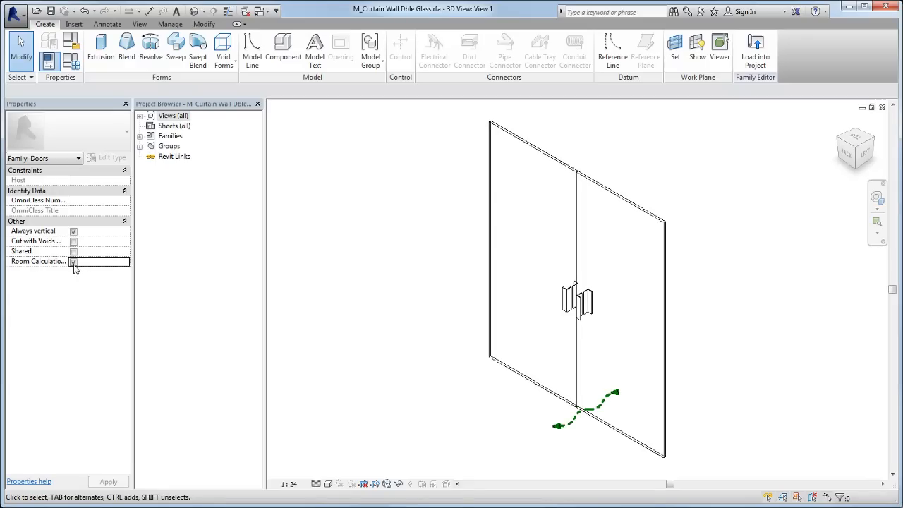
{"action": "left_click", "coordinate": [73, 261]}
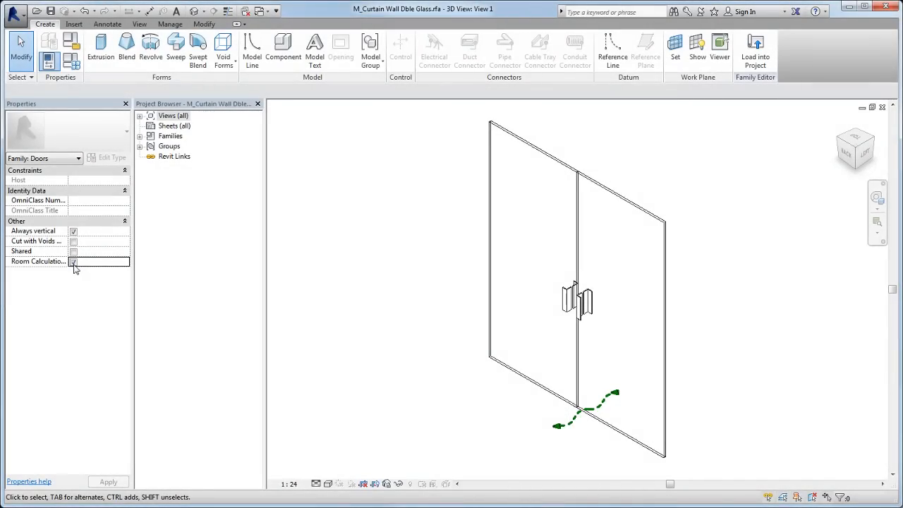
{"action": "left_click", "coordinate": [74, 261]}
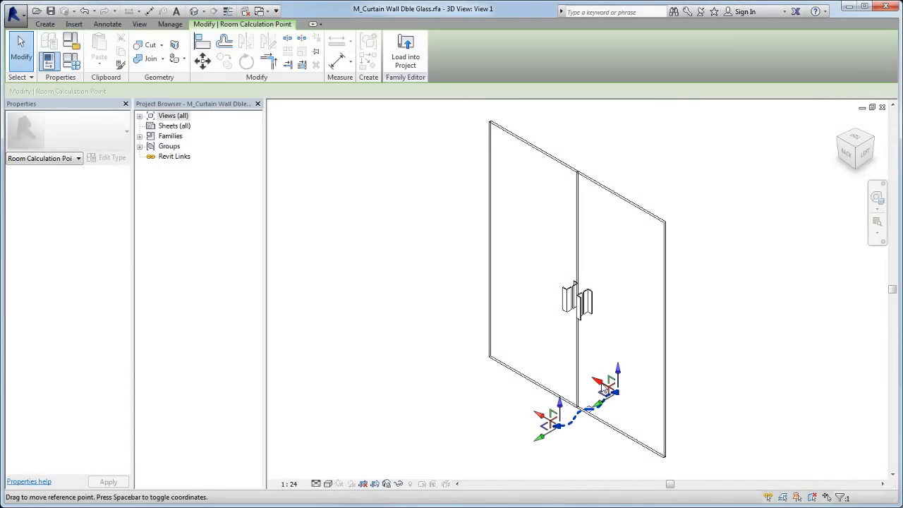
Drag the door's room calculation point endpoints to their new positions toward room 101 Vest.
{"action": "left_click_drag", "start_coordinate": [607, 384], "coordinate": [618, 378]}
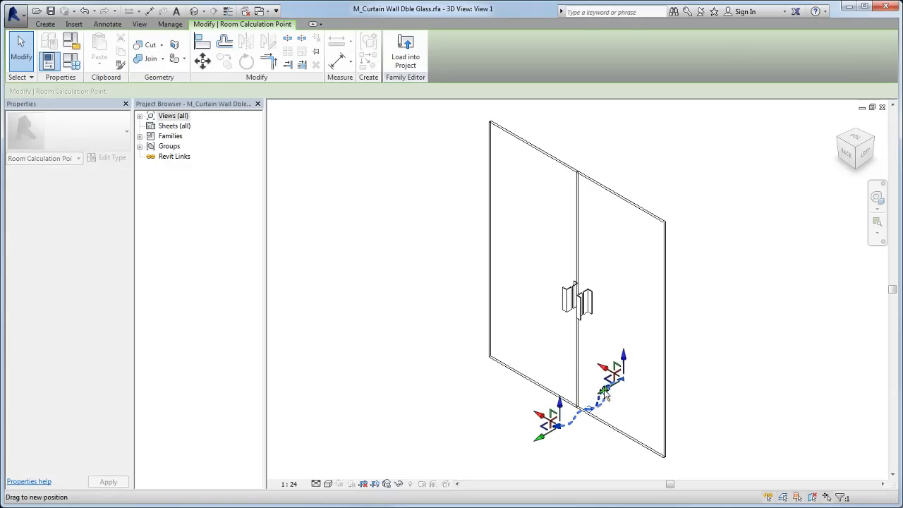
{"action": "left_click_drag", "start_coordinate": [604, 392], "coordinate": [519, 445]}
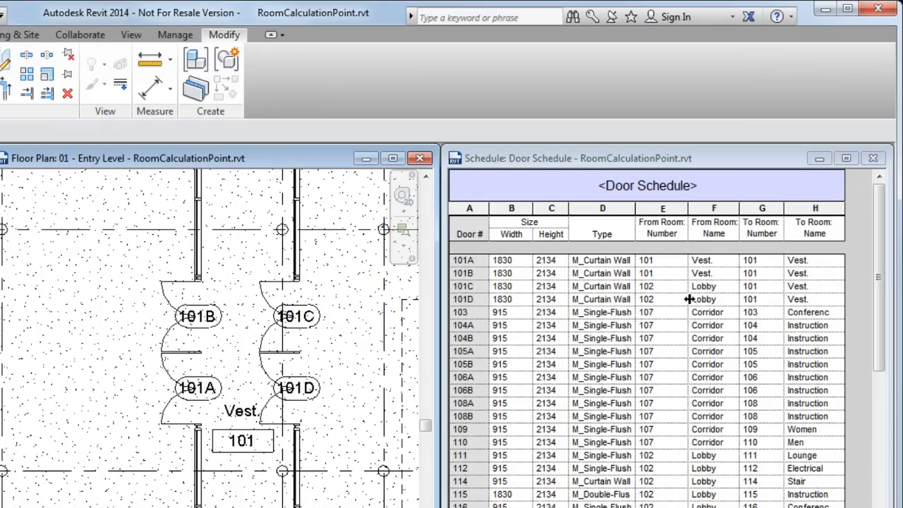
Open the 01_cabinet.rfa family and enable its Room Calculation Point.
{"action": "left_click", "coordinate": [762, 259]}
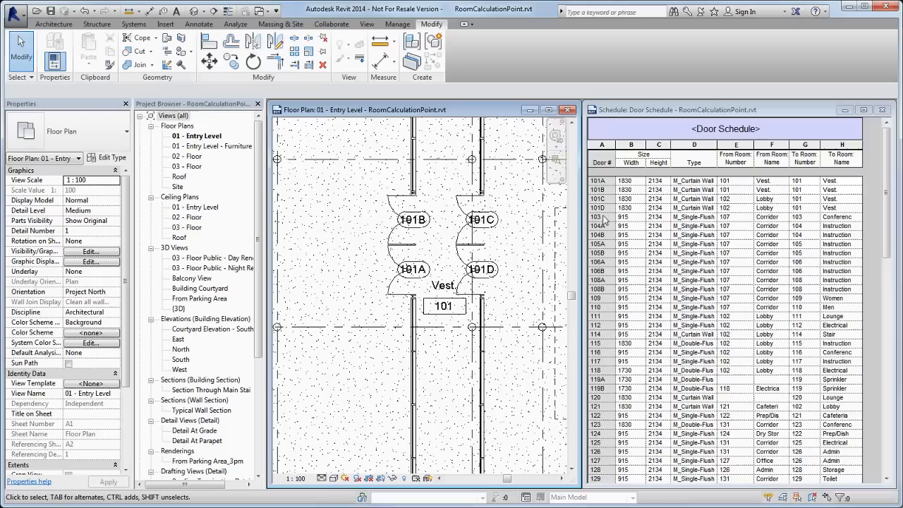
{"action": "left_click", "coordinate": [412, 219]}
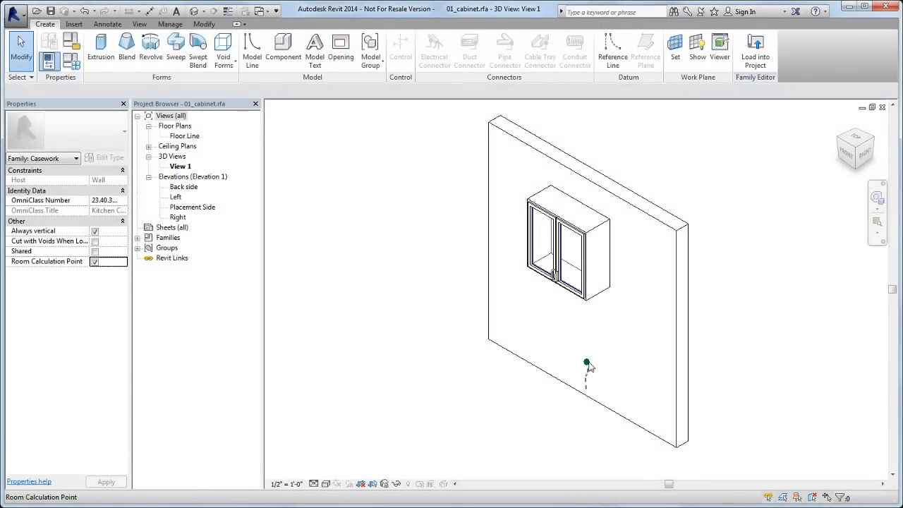
Drag the cabinet's room calculation point forward and left, clear of the host wall.
{"action": "left_click", "coordinate": [587, 362]}
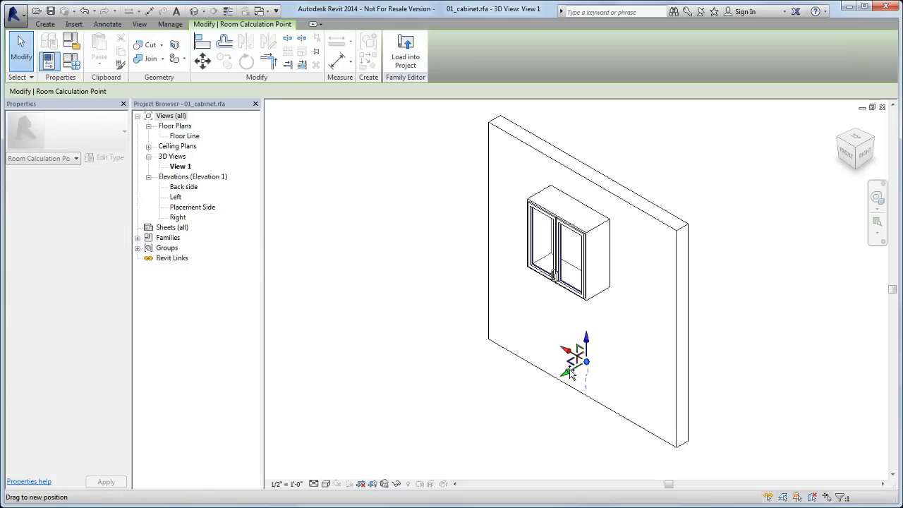
{"action": "left_click_drag", "start_coordinate": [572, 370], "coordinate": [501, 407]}
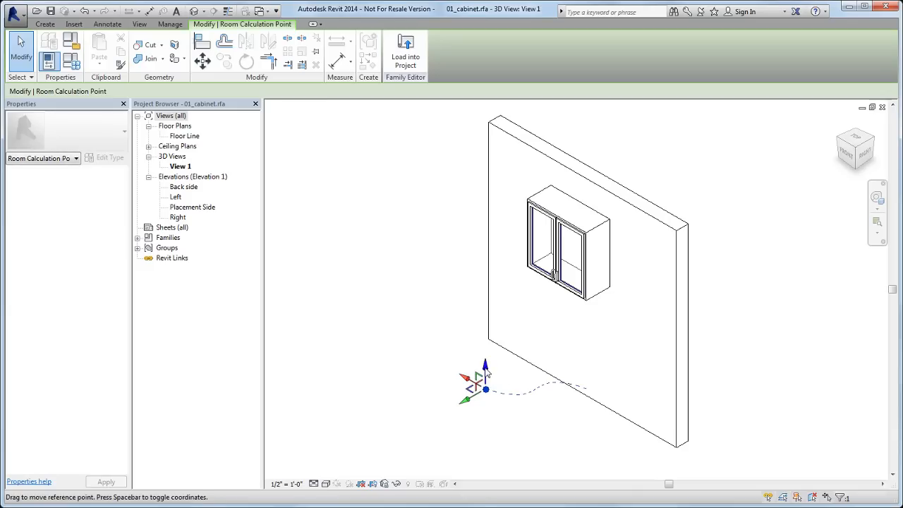
{"action": "left_click_drag", "start_coordinate": [479, 386], "coordinate": [473, 375]}
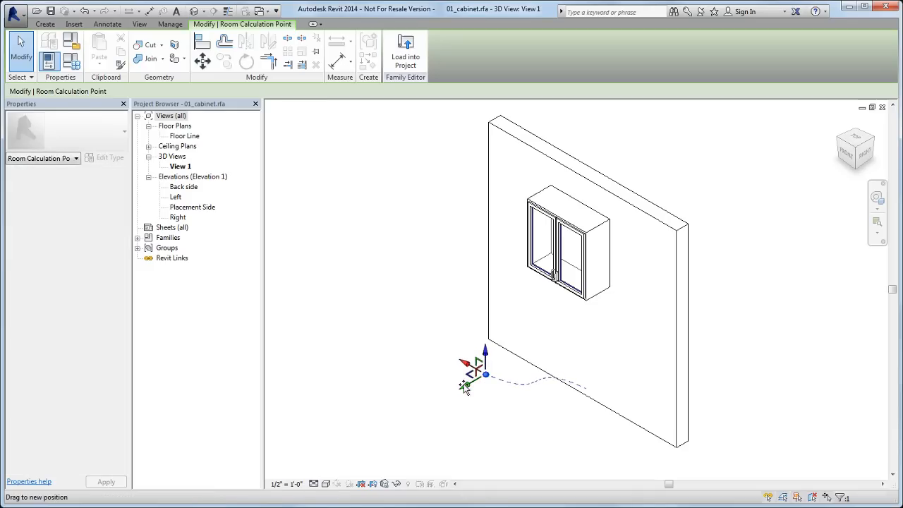
{"action": "left_click_drag", "start_coordinate": [469, 384], "coordinate": [437, 393]}
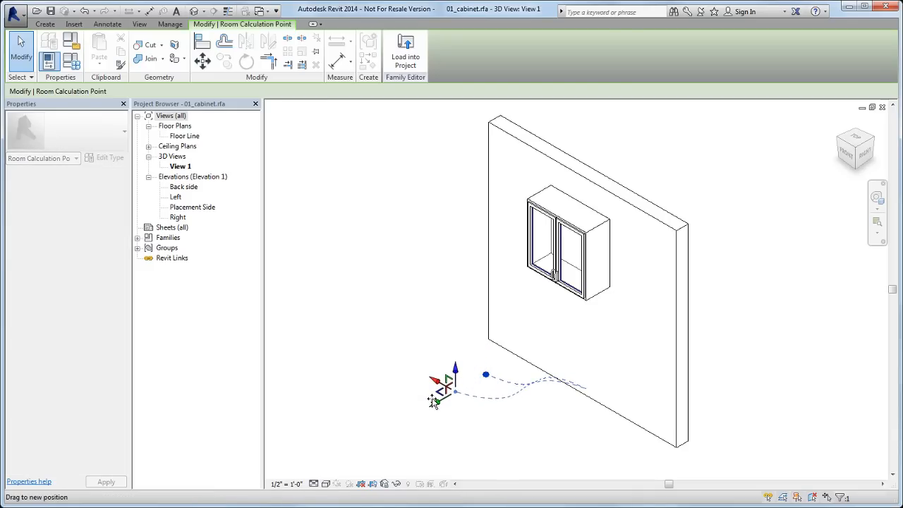